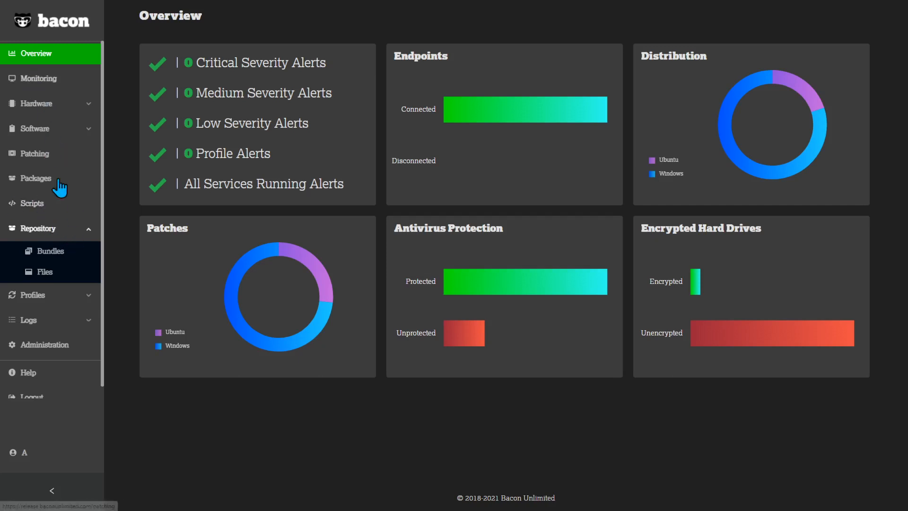
mouse_move(32, 232)
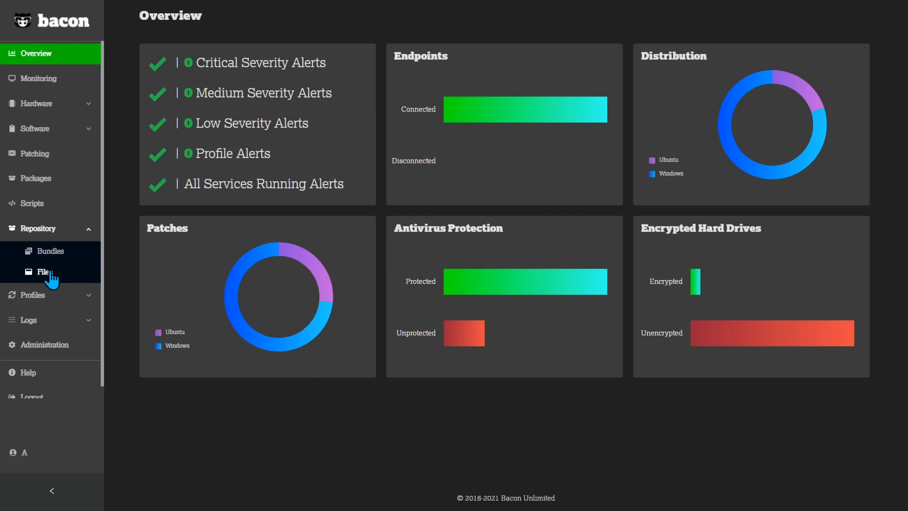
Step: Glance at the repository bundles, then return to the repository Files list
left_click(41, 272)
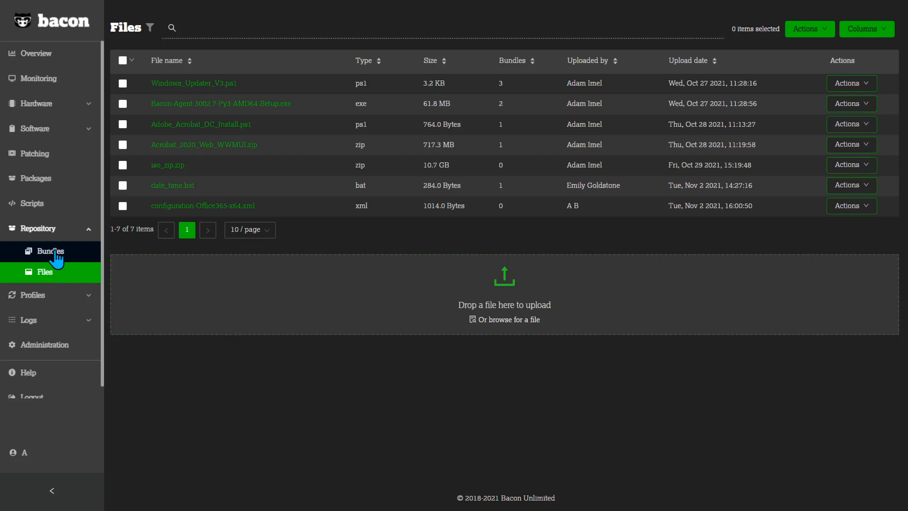
left_click(50, 251)
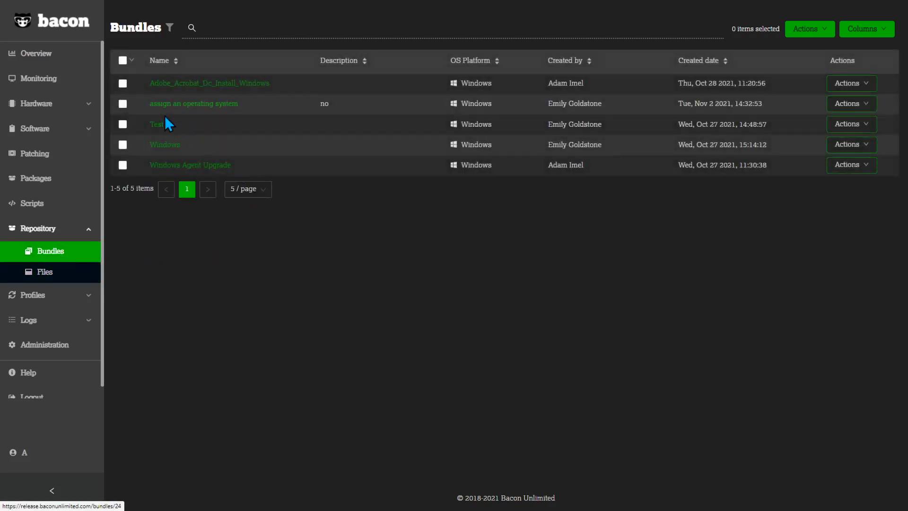
mouse_move(62, 266)
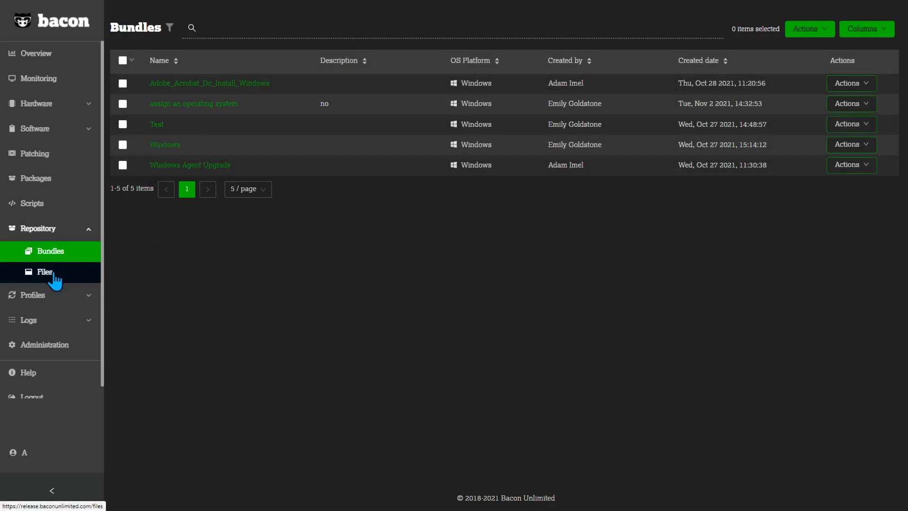
left_click(44, 272)
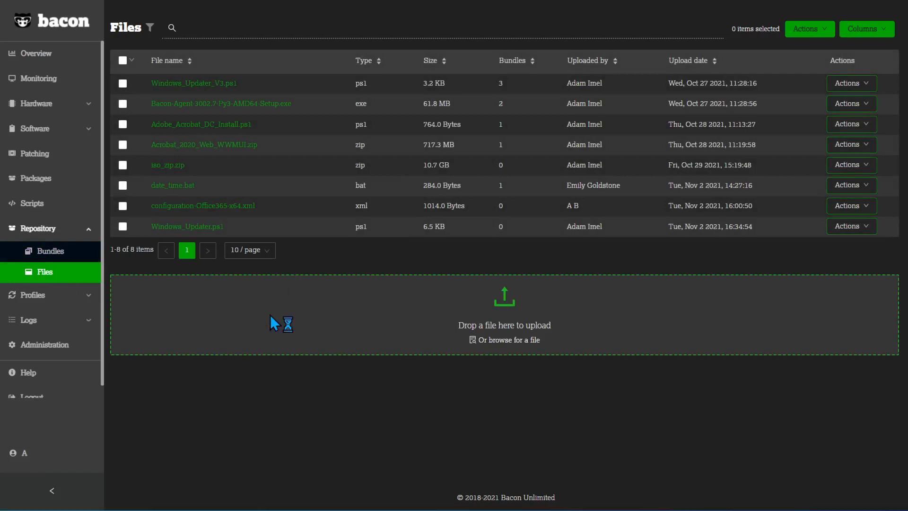
Step: Upload setup.exe, configuration-Office365-x64.xml and Office_Installer_simple.ps1 from Office_Install
left_click(509, 339)
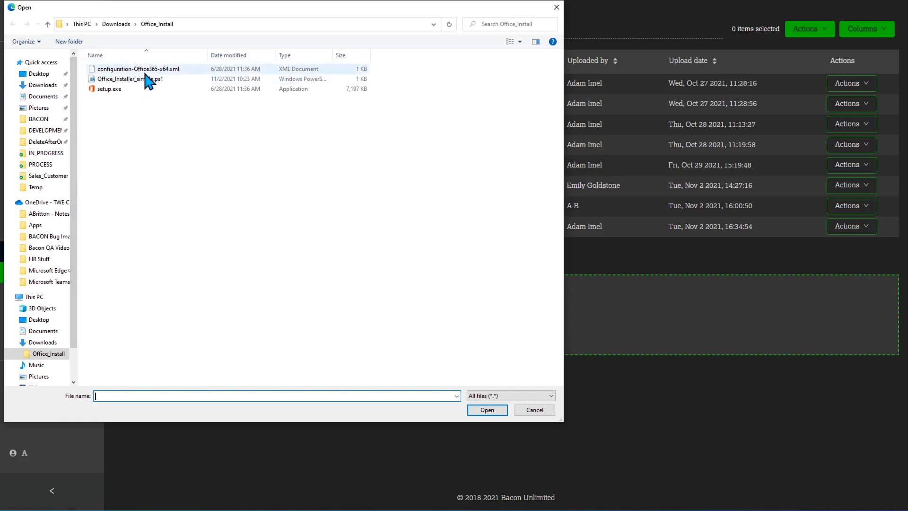
mouse_move(146, 76)
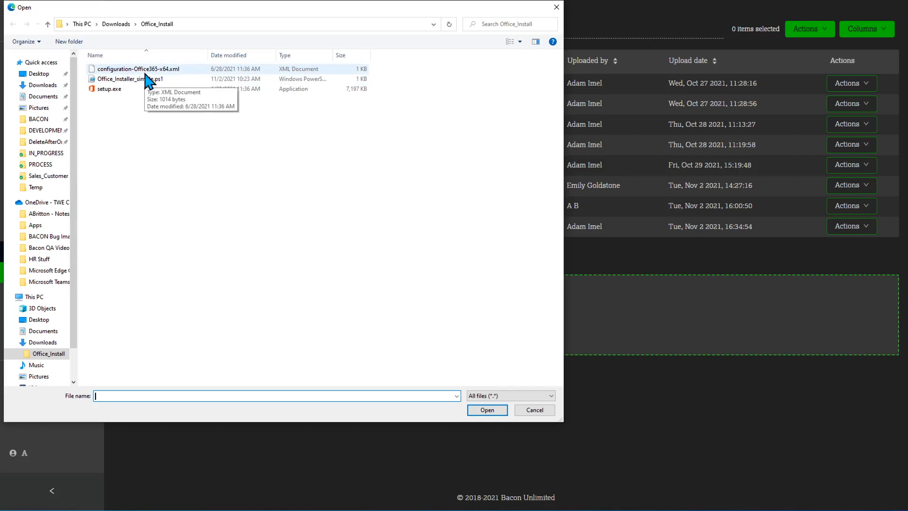
left_click(136, 69)
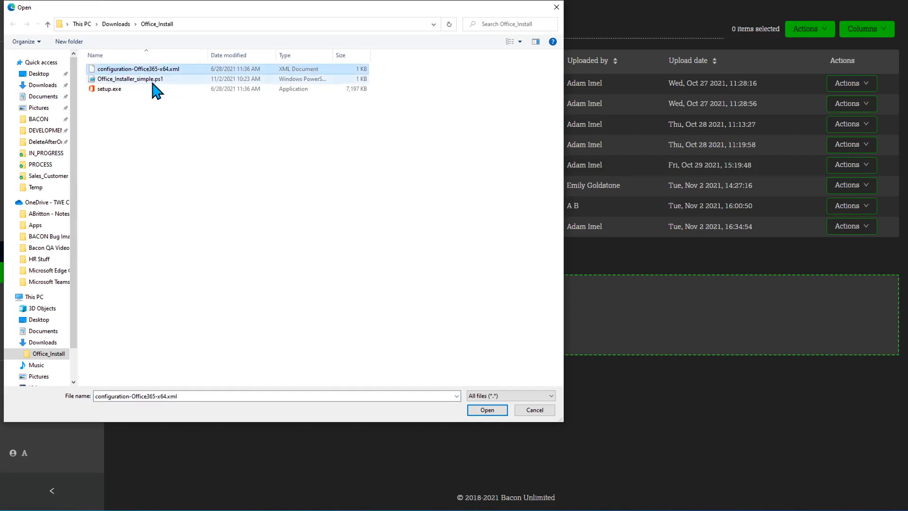
mouse_move(154, 85)
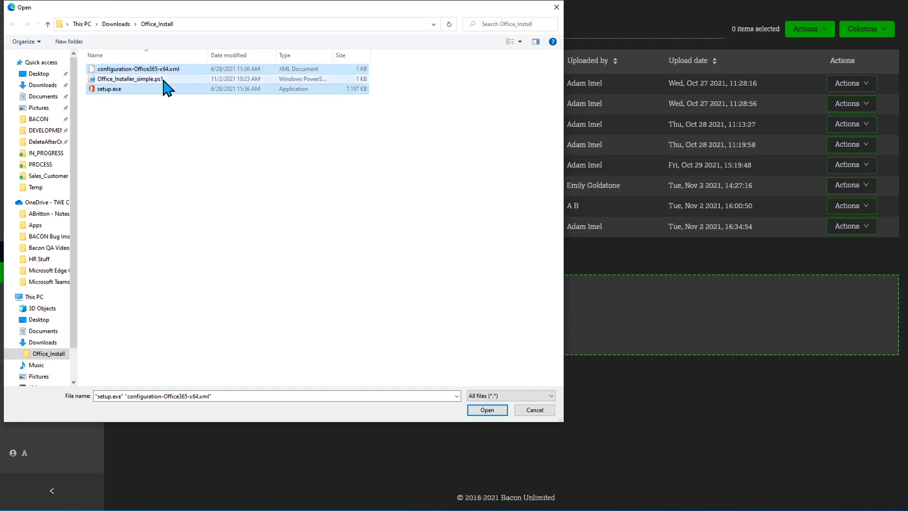
left_click(125, 79)
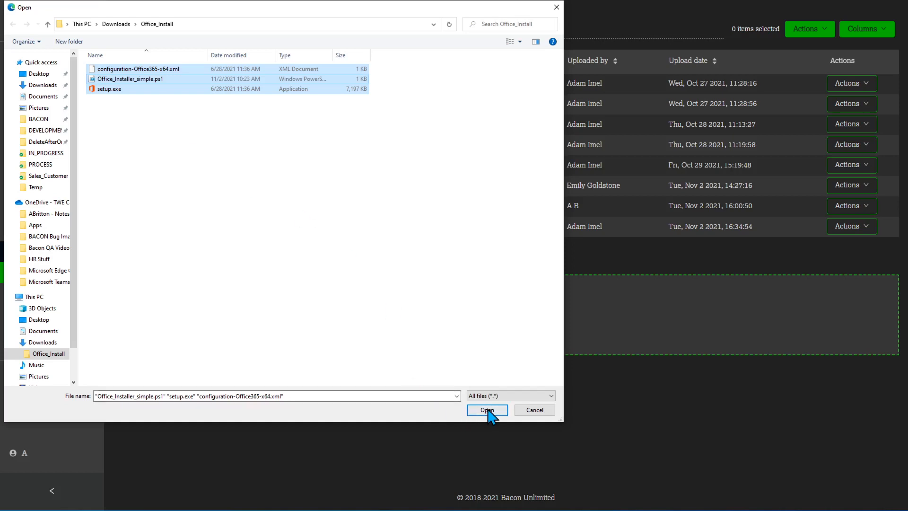
left_click(488, 410)
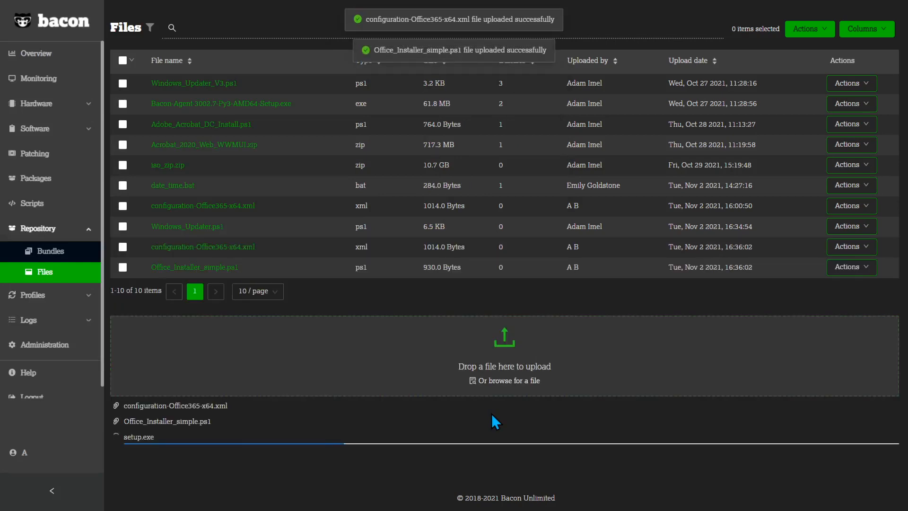
mouse_move(333, 485)
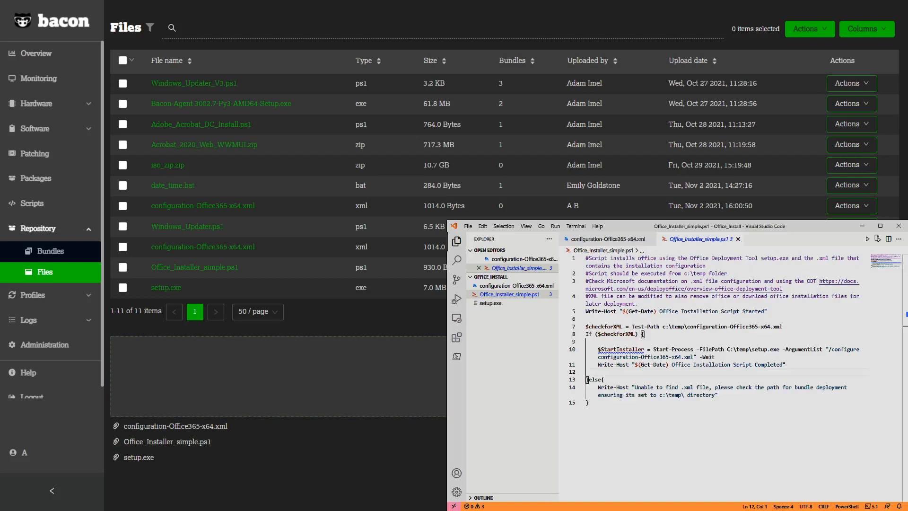
mouse_move(851, 56)
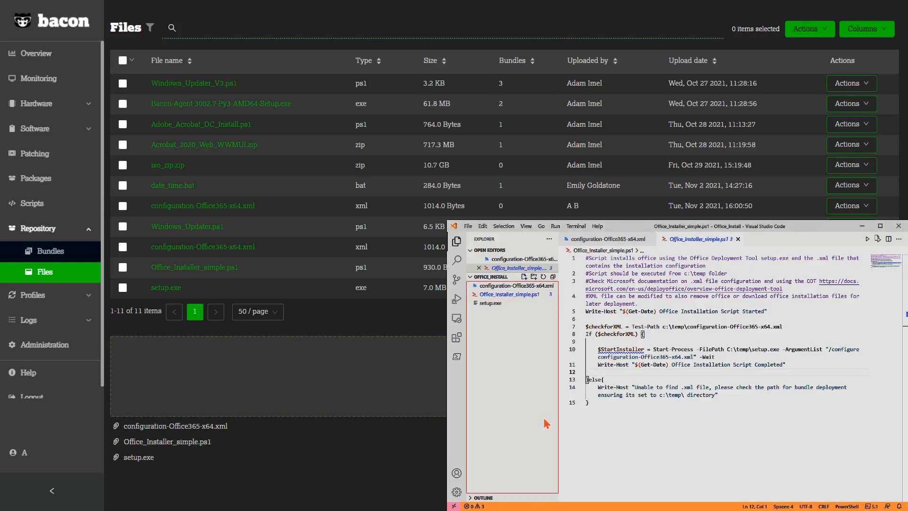
left_click(515, 285)
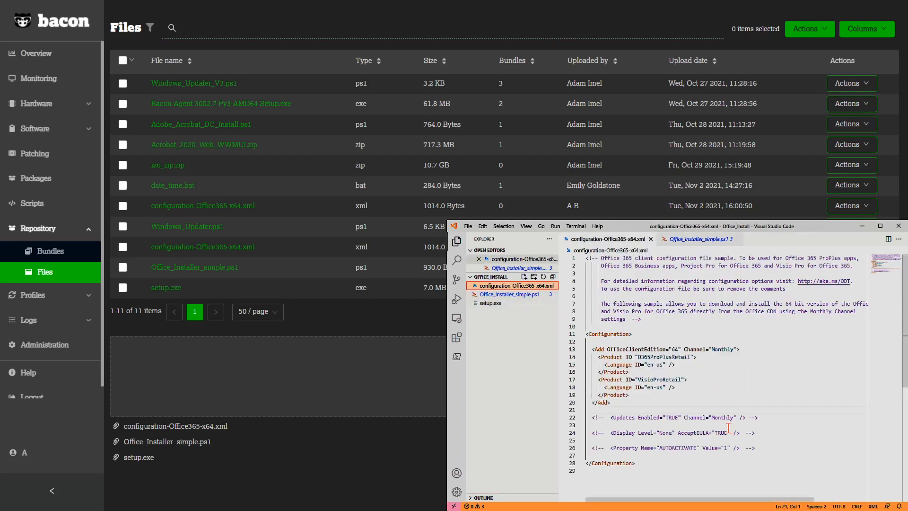
scroll("down", 3)
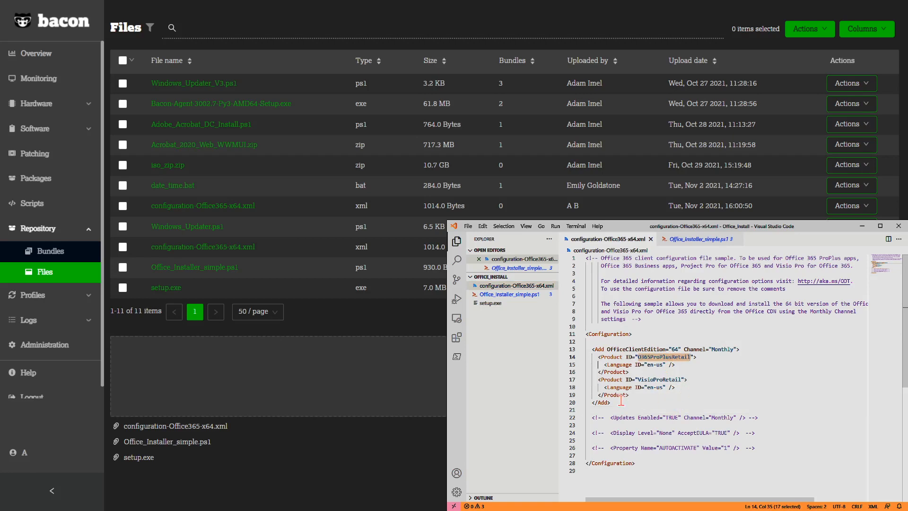
left_click_drag(593, 379, 666, 387)
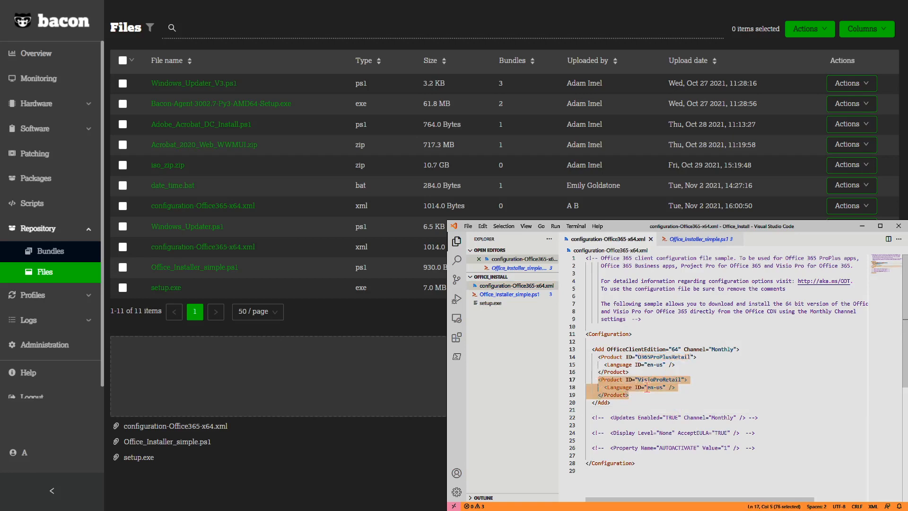
left_click(629, 394)
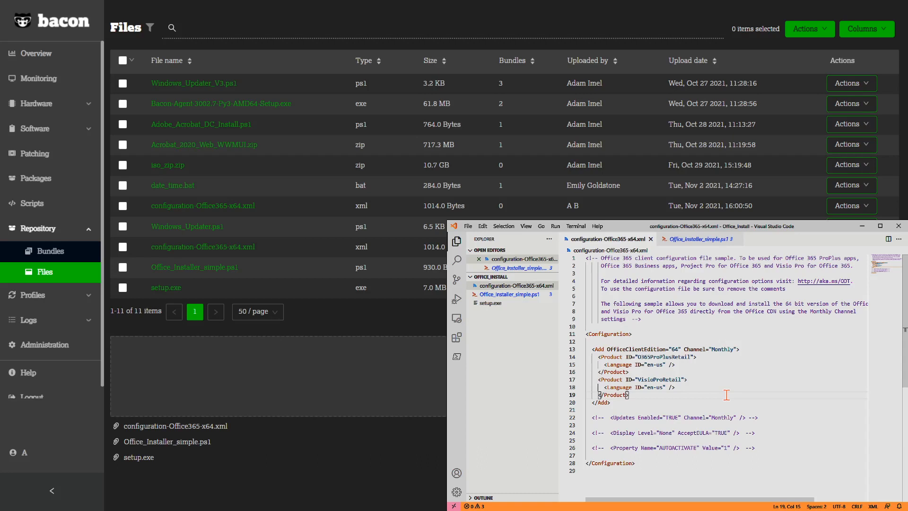
mouse_move(730, 396)
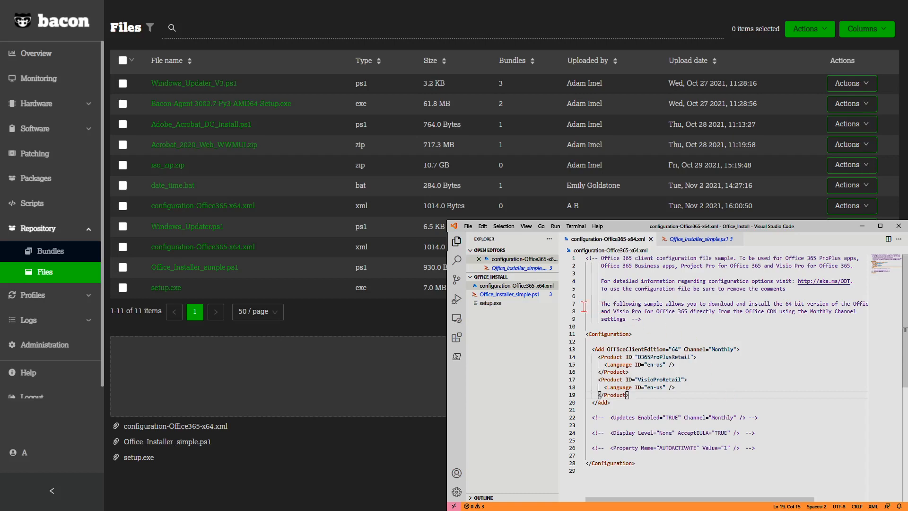
left_click(509, 294)
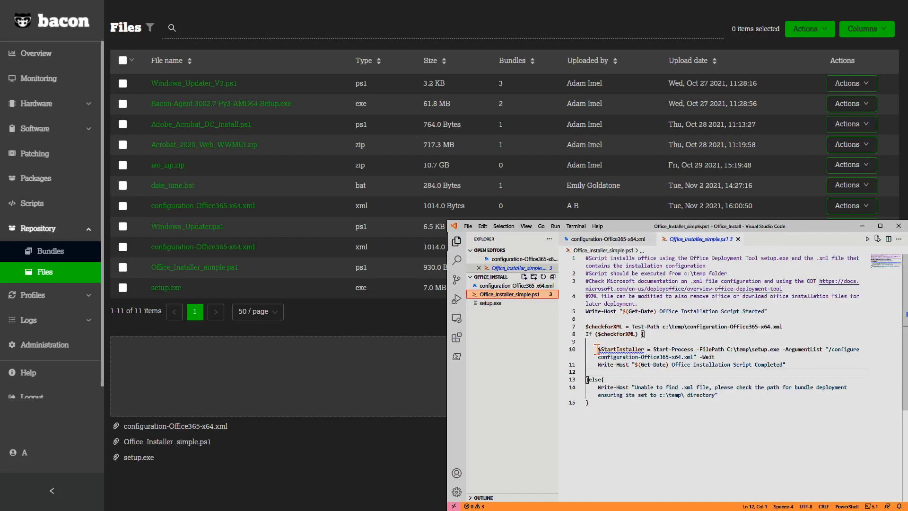
Step: Review Office_Installer_simple.ps1's setup.exe launch, completion message and missing-XML error branch
left_click_drag(599, 348, 694, 349)
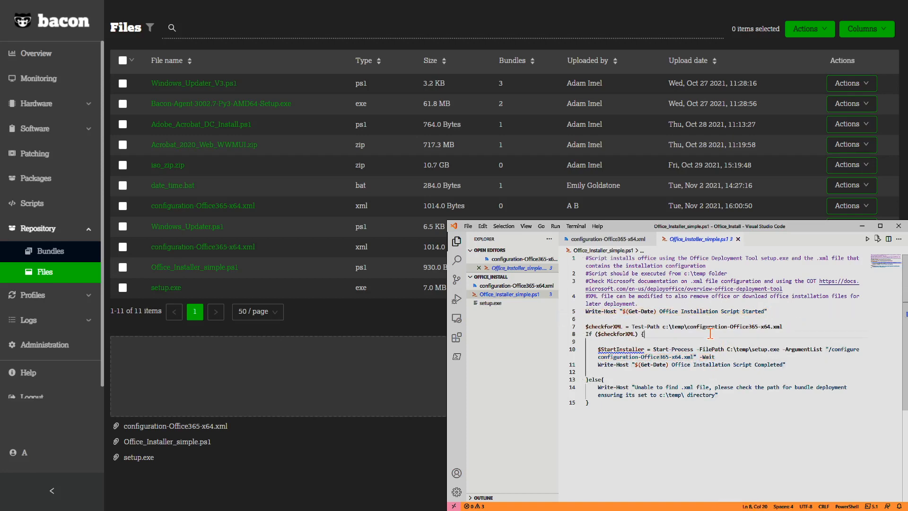
left_click_drag(671, 326, 782, 326)
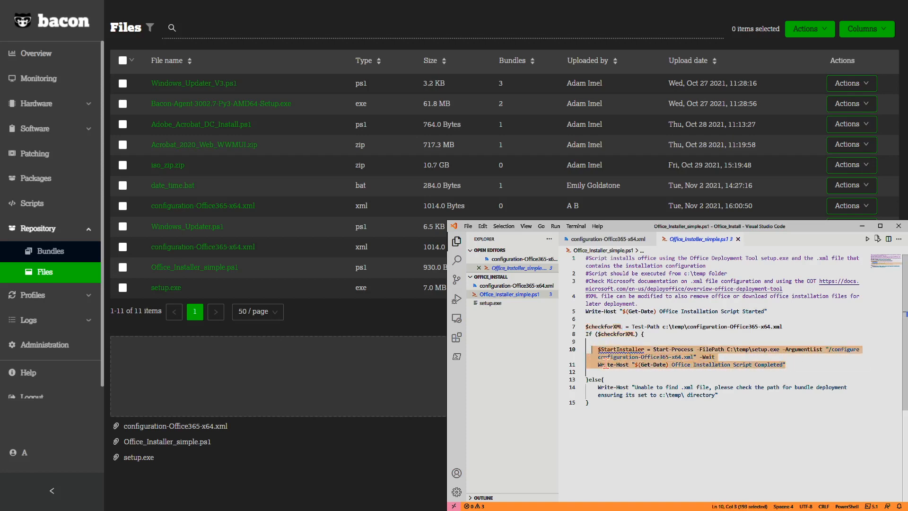
left_click(630, 371)
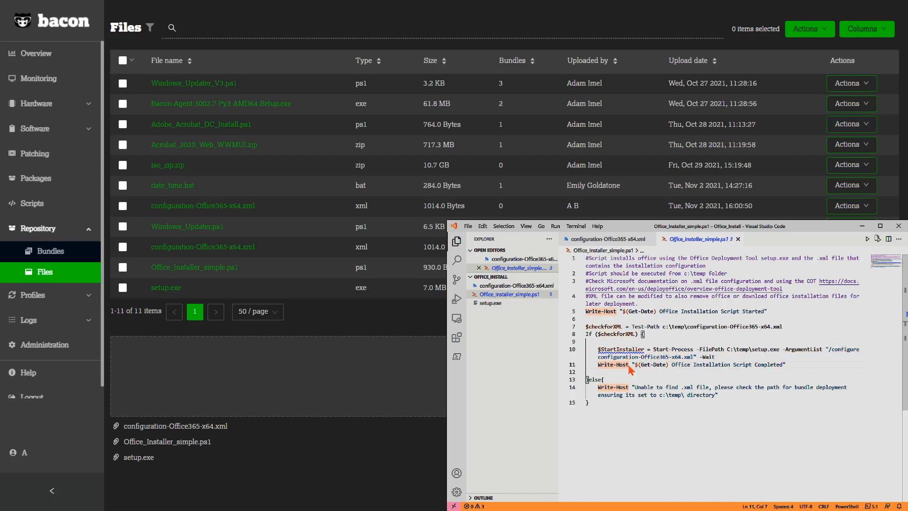
left_click_drag(649, 364, 786, 364)
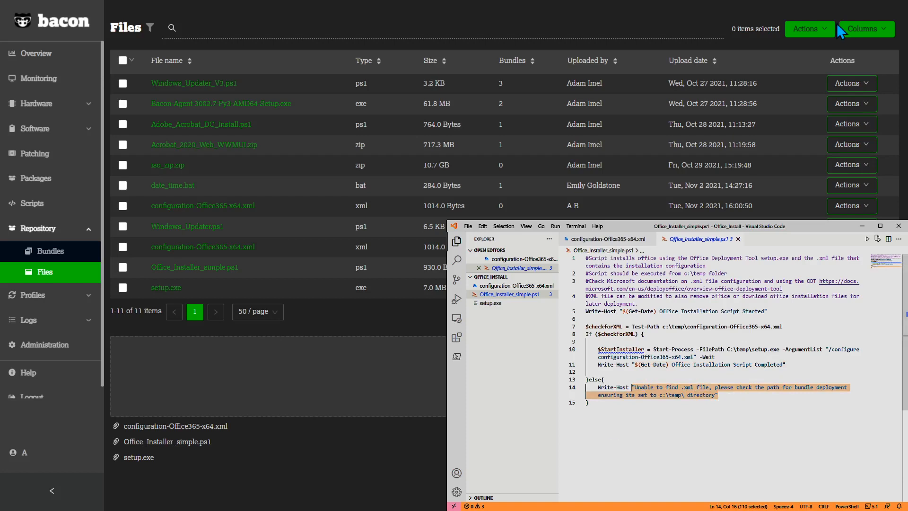
mouse_move(164, 289)
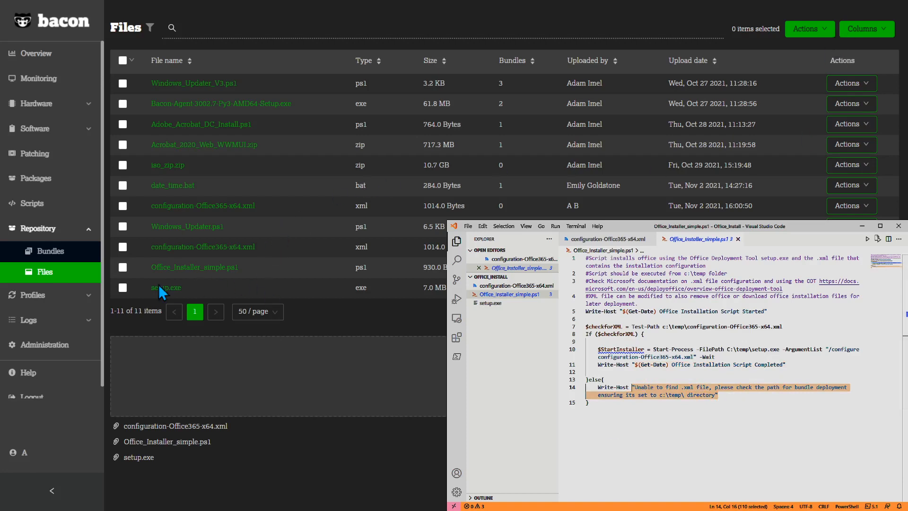
mouse_move(124, 288)
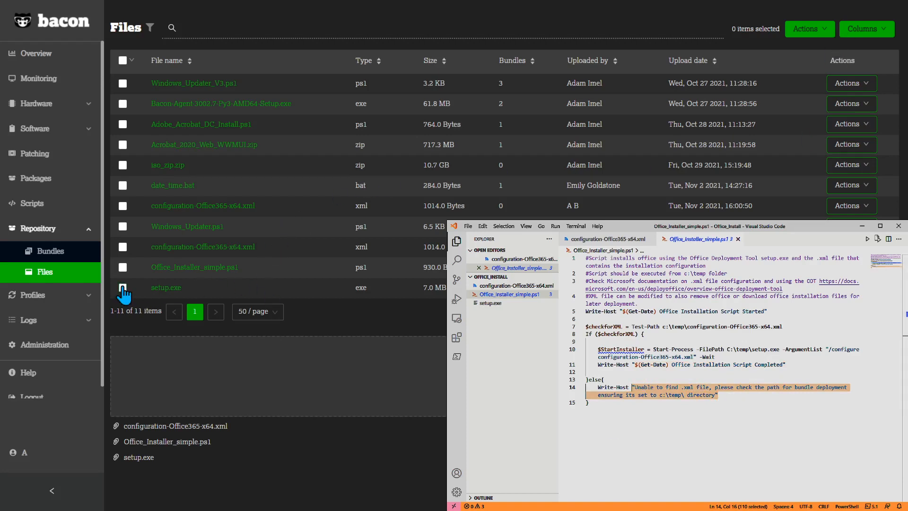
Step: Select setup.exe, Office_Installer_simple.ps1 and configuration-Office365-x64.xml, then choose Create Bundle (3)
left_click(123, 288)
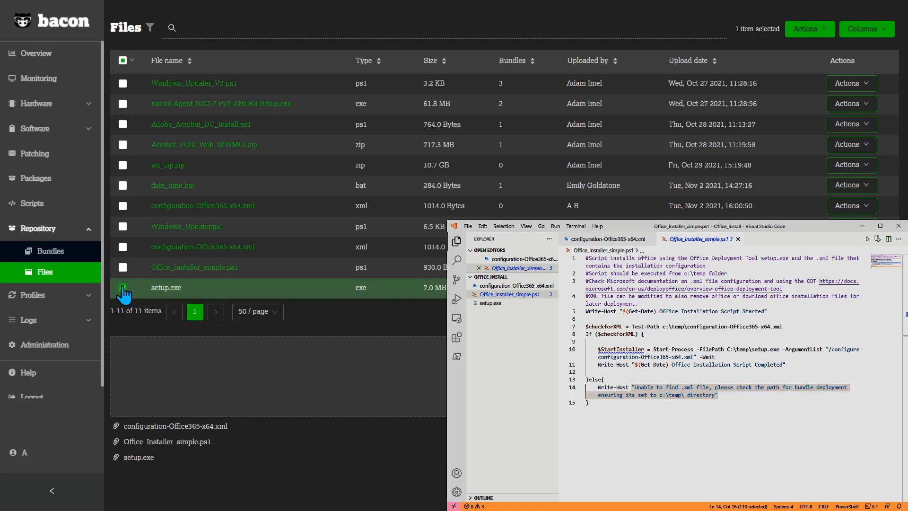
left_click(122, 266)
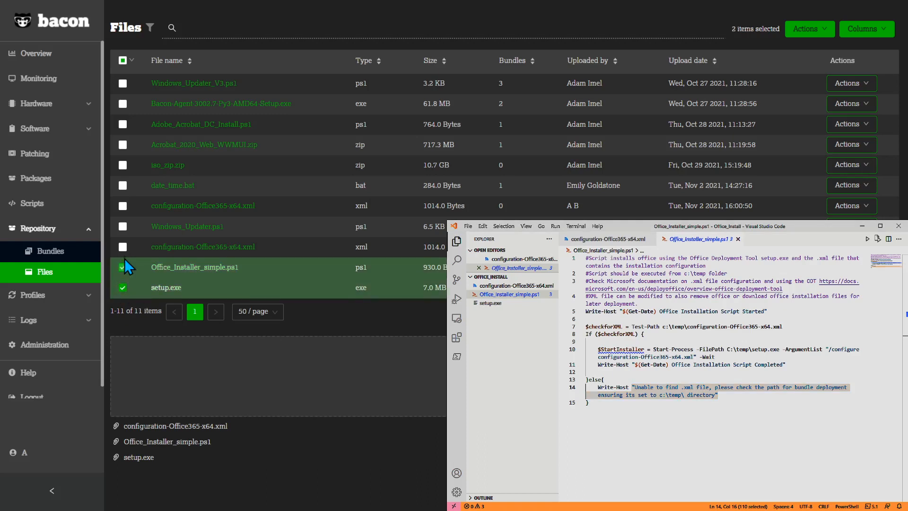
left_click(123, 246)
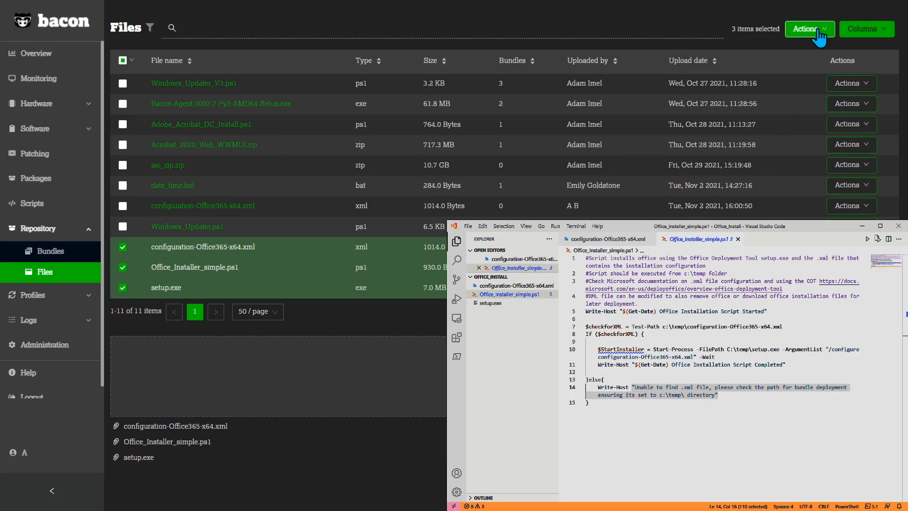
left_click(810, 29)
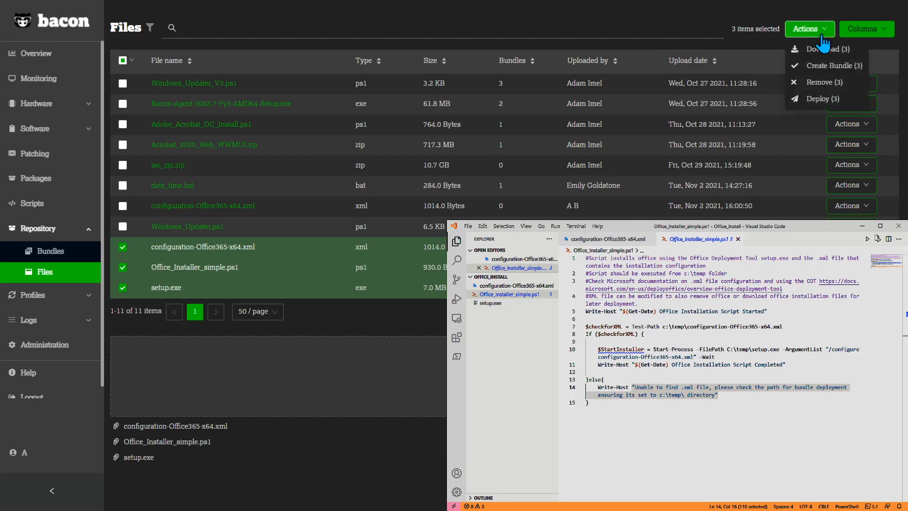
left_click(829, 65)
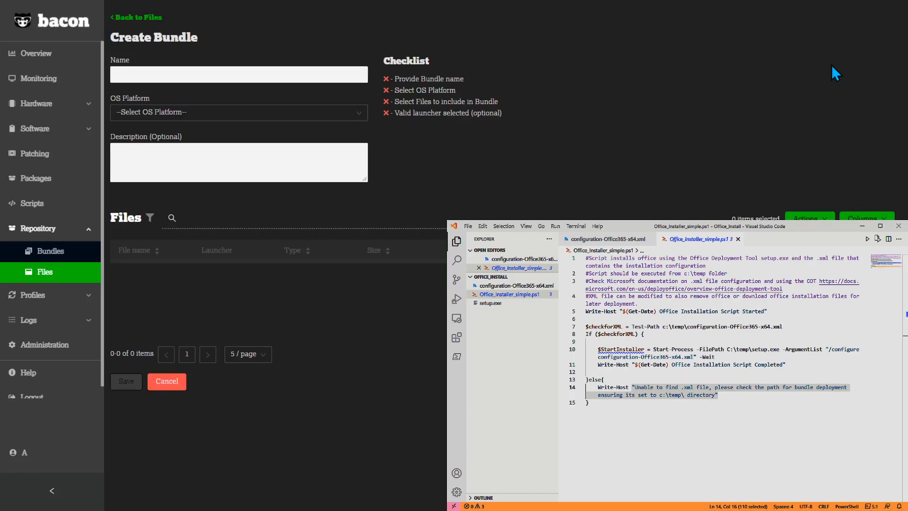
Step: Enter 'Install O365 wVisio' as the bundle name and choose Windows as OS platform
left_click(239, 75)
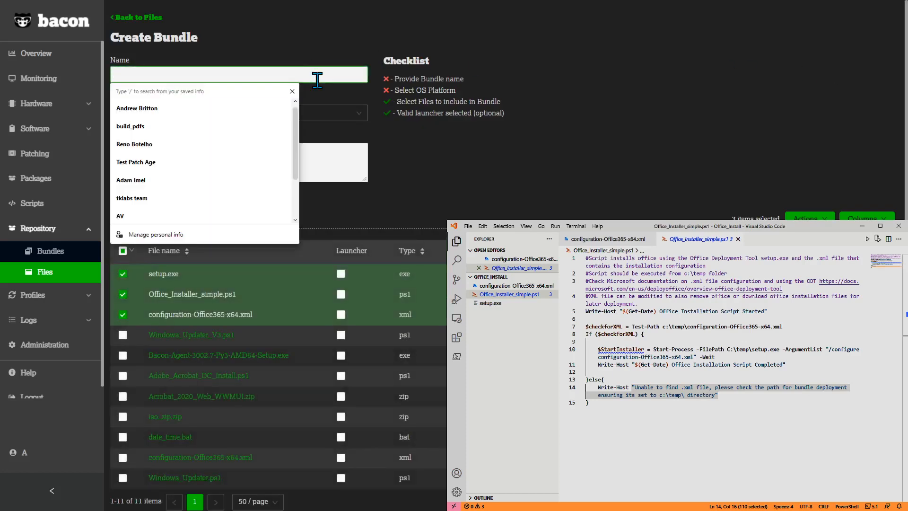
type("Install O")
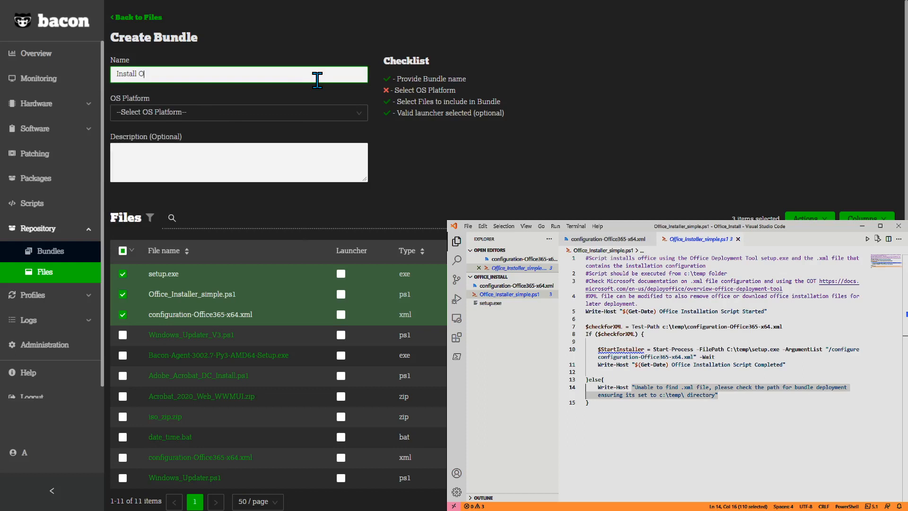
type("365")
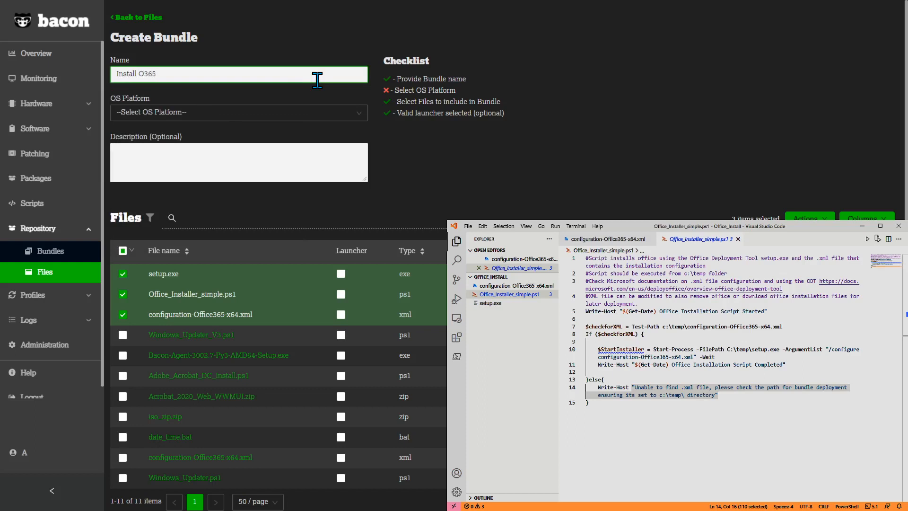
type("wVisio")
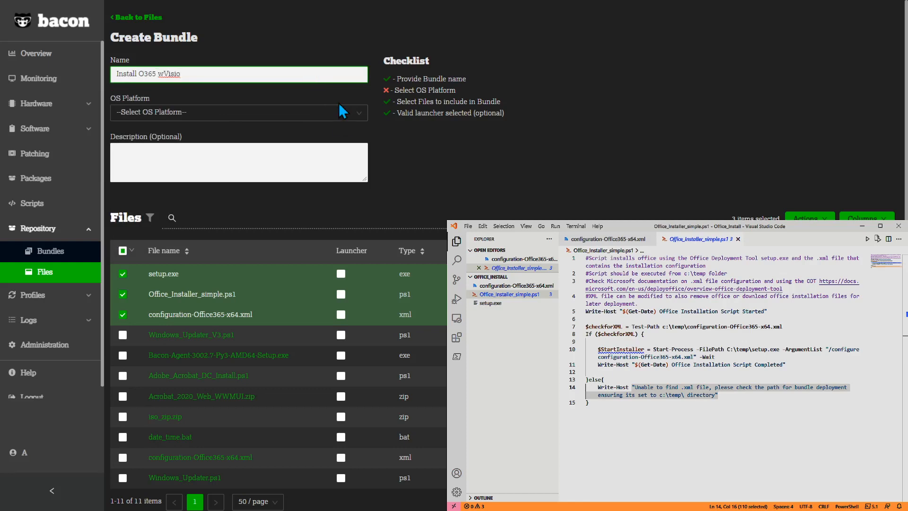
left_click(239, 112)
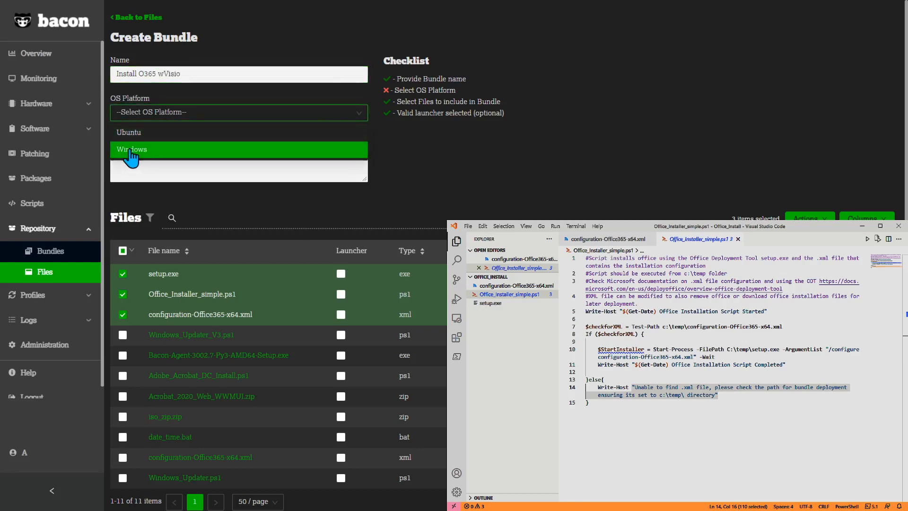
left_click(131, 150)
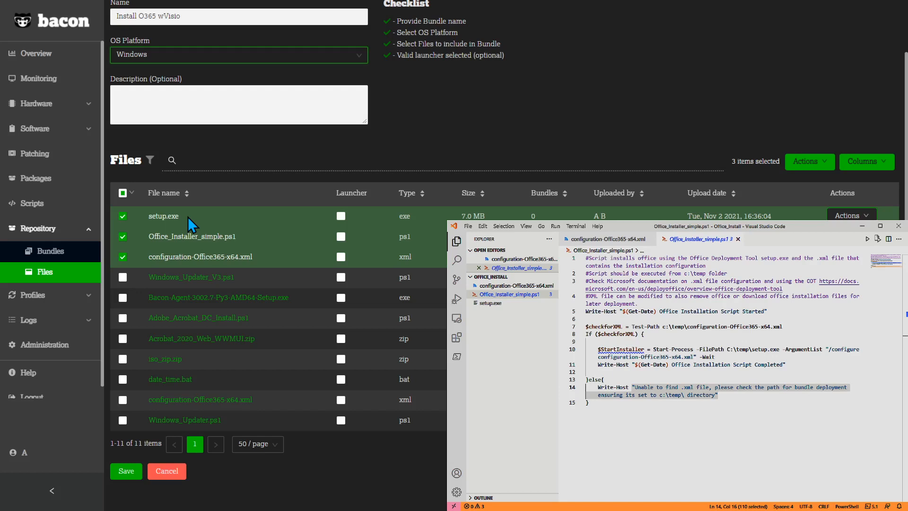
mouse_move(262, 246)
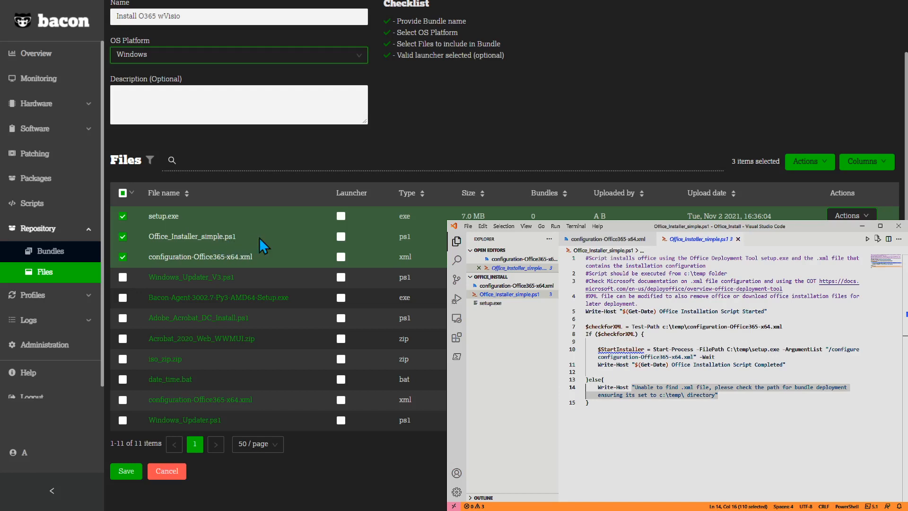
Step: Set Office_Installer_simple.ps1 as the launcher and save the Install O365 wVisio bundle
left_click(341, 236)
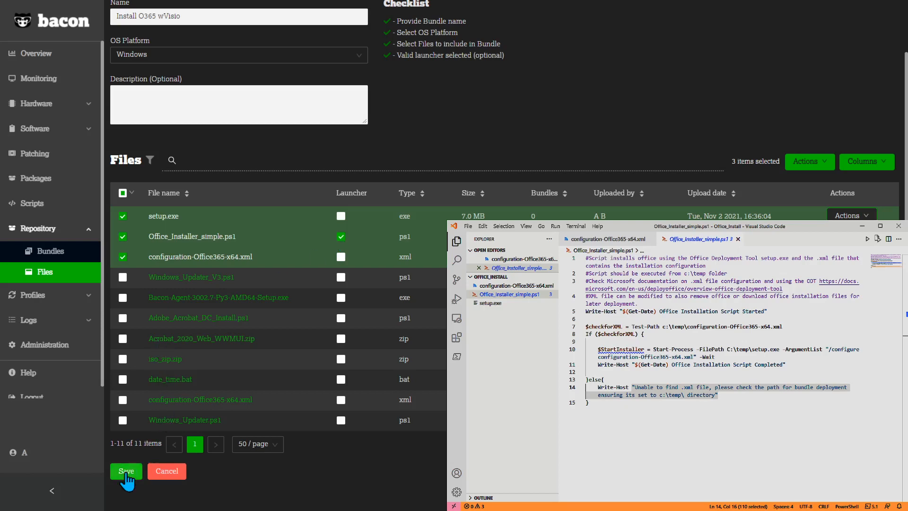
left_click(125, 471)
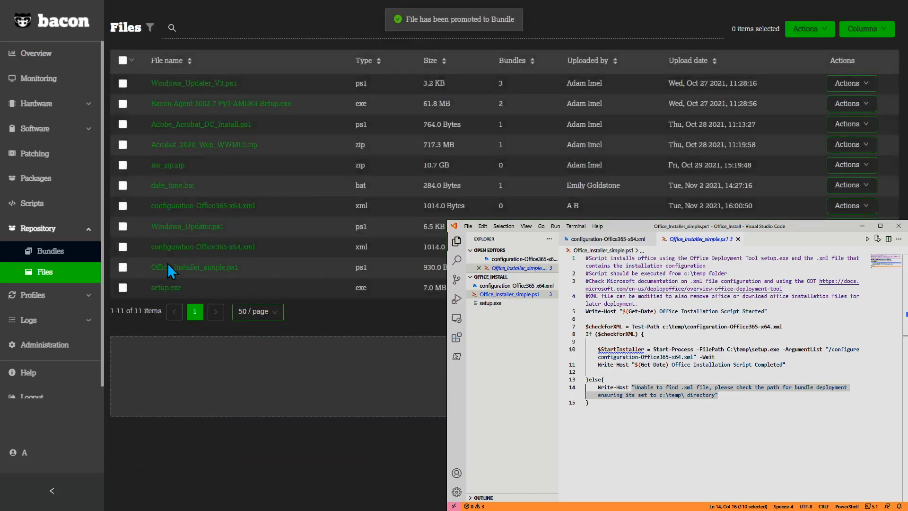
Step: Choose Deploy from the Install O365 wVisio row's Actions in Bundles
left_click(50, 251)
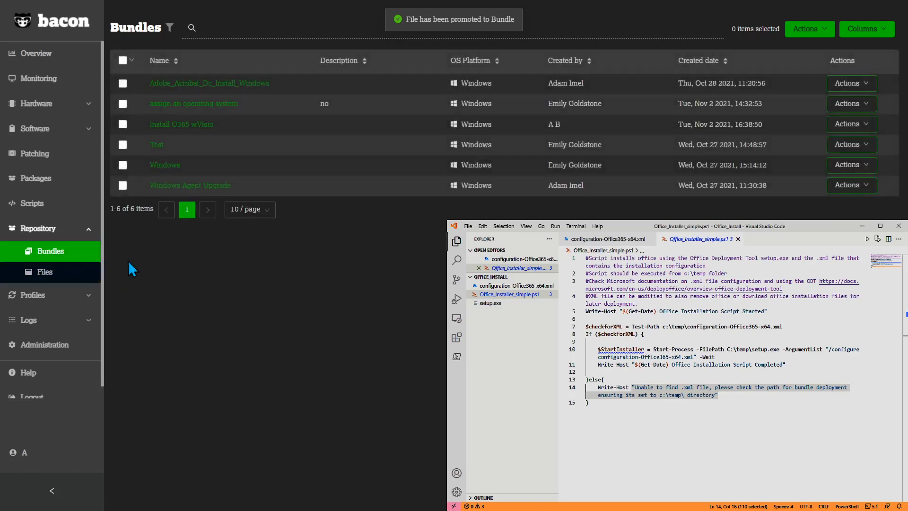
mouse_move(173, 128)
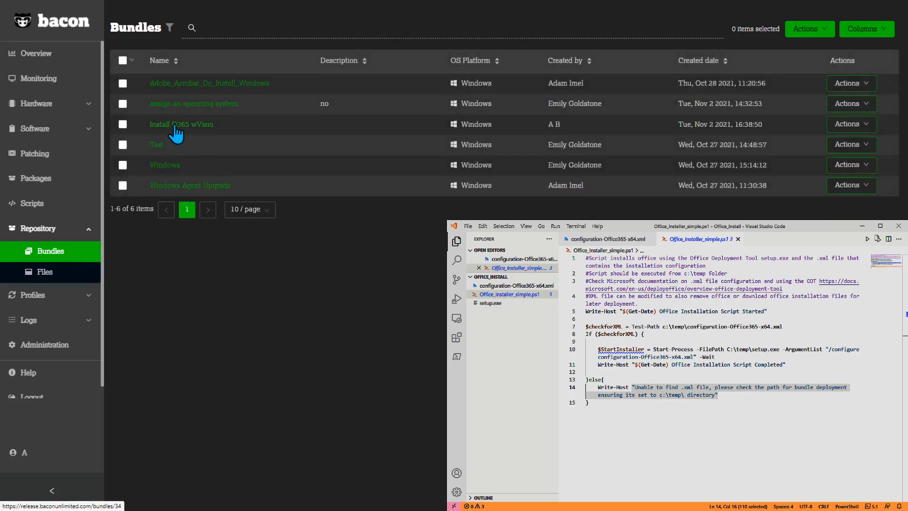
mouse_move(847, 132)
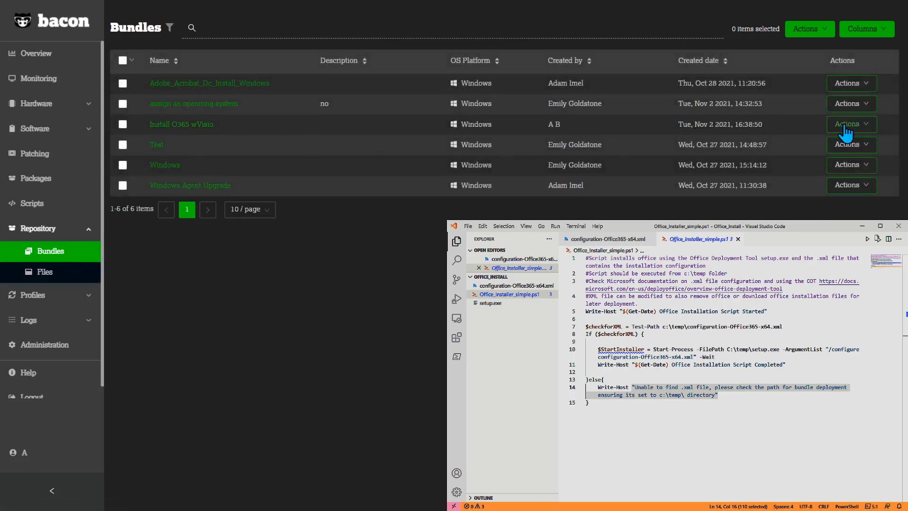
left_click(852, 124)
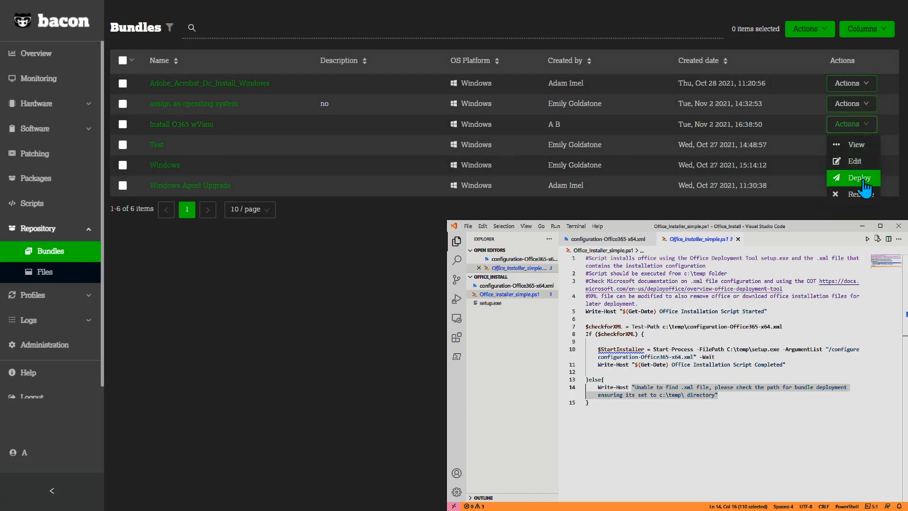
left_click(860, 178)
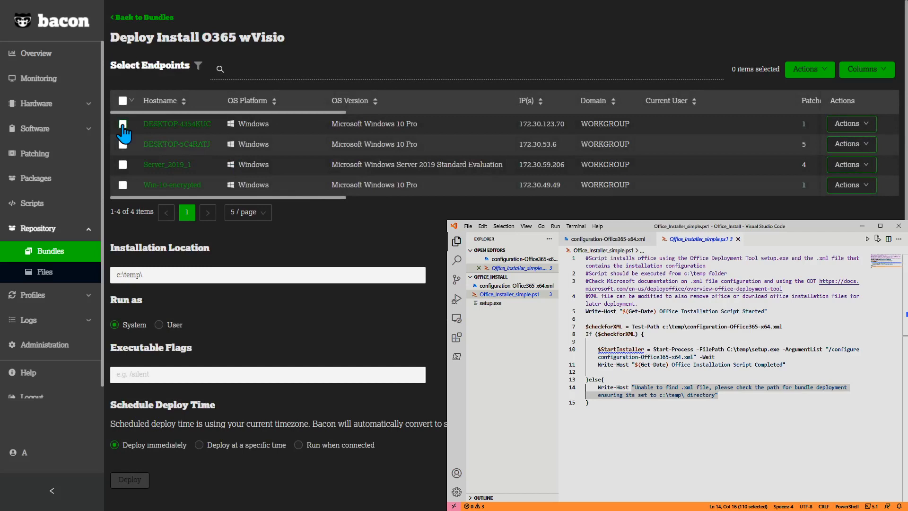
Step: Tick endpoint DESKTOP-4354KUC as the deployment target
left_click(123, 124)
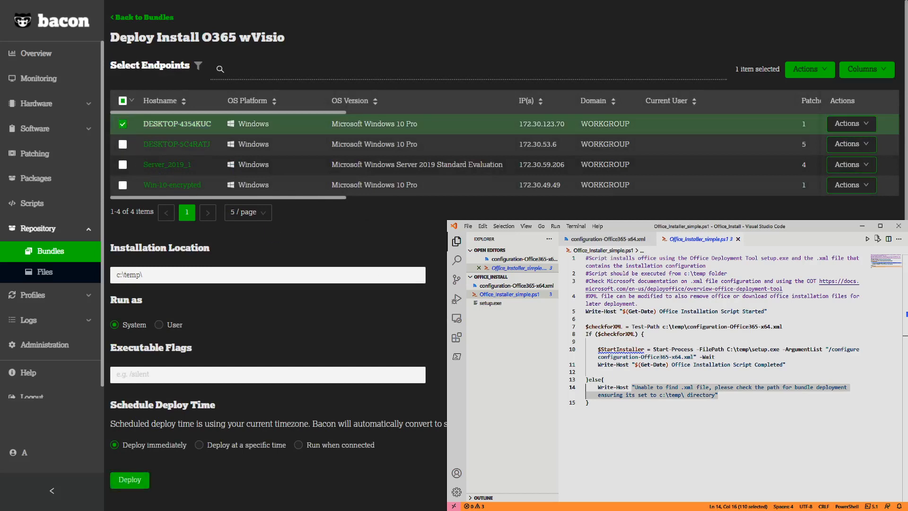